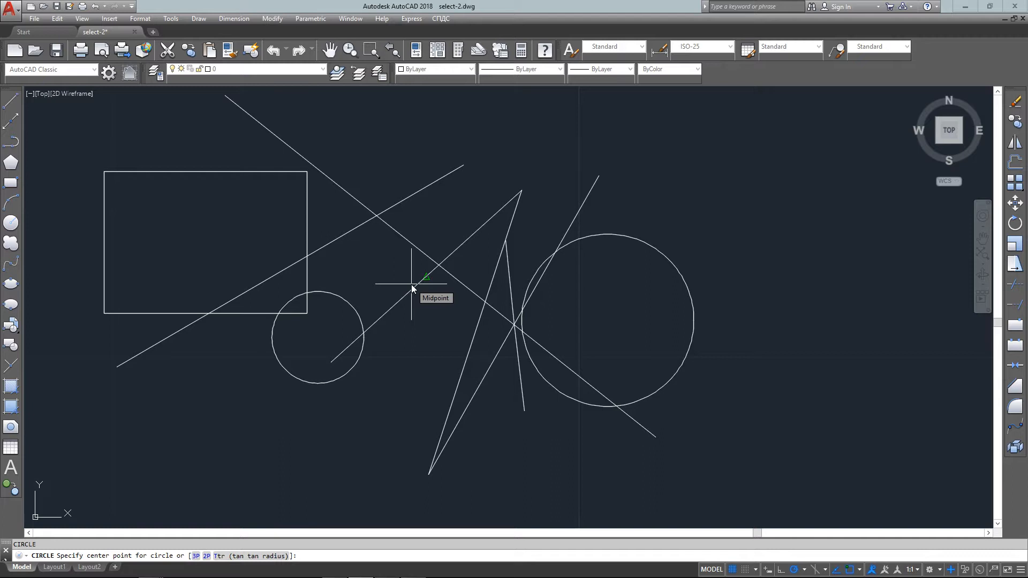
mouse_move(472, 210)
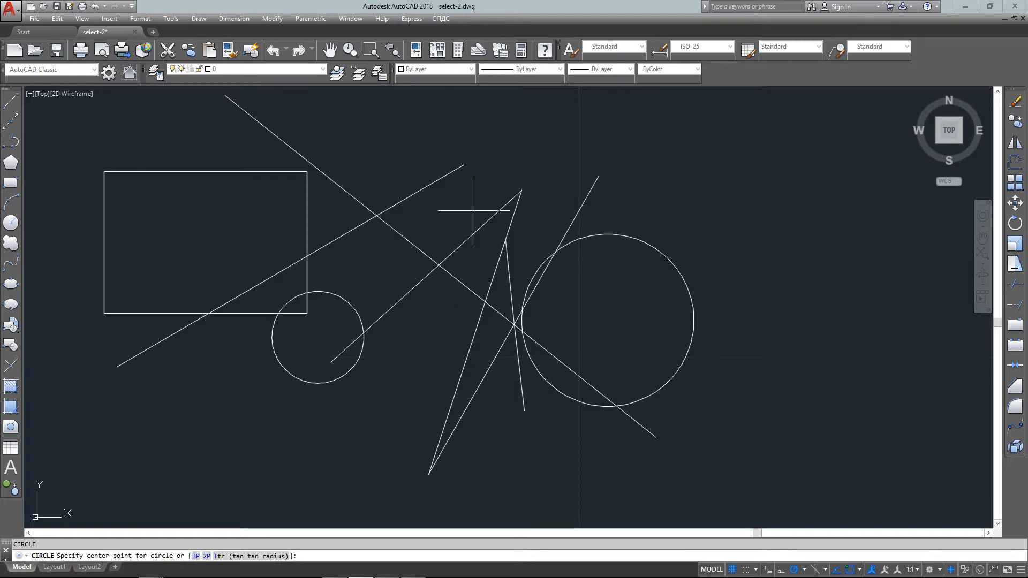
Draw a new large circle and erase it again using the Last selection.
left_click(465, 210)
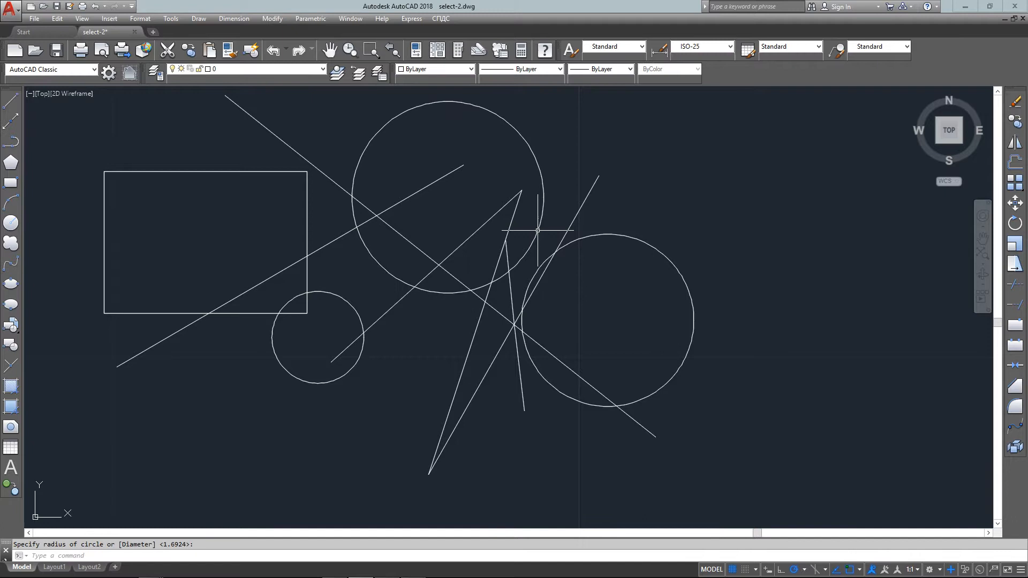
type("e")
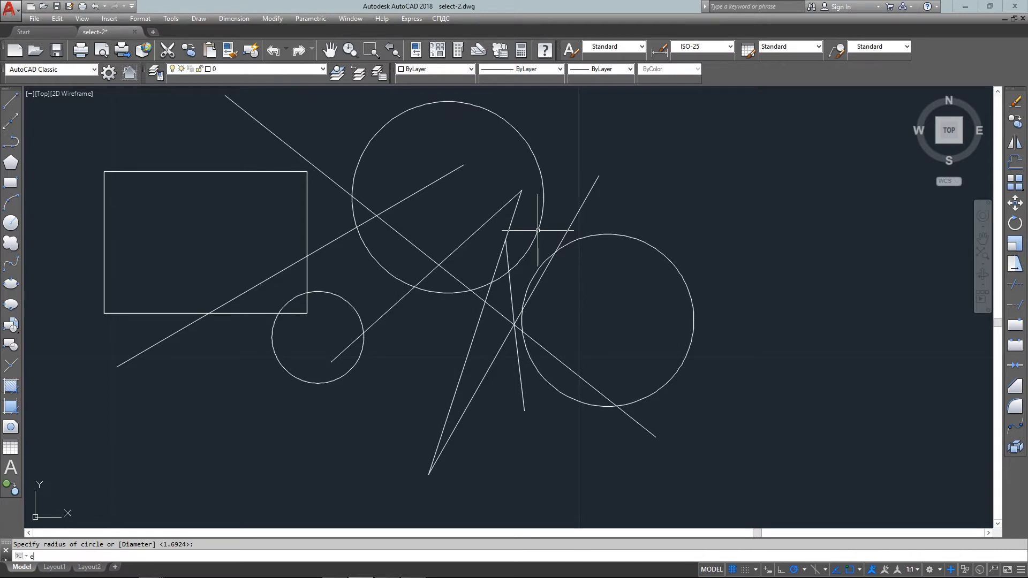
key("Return")
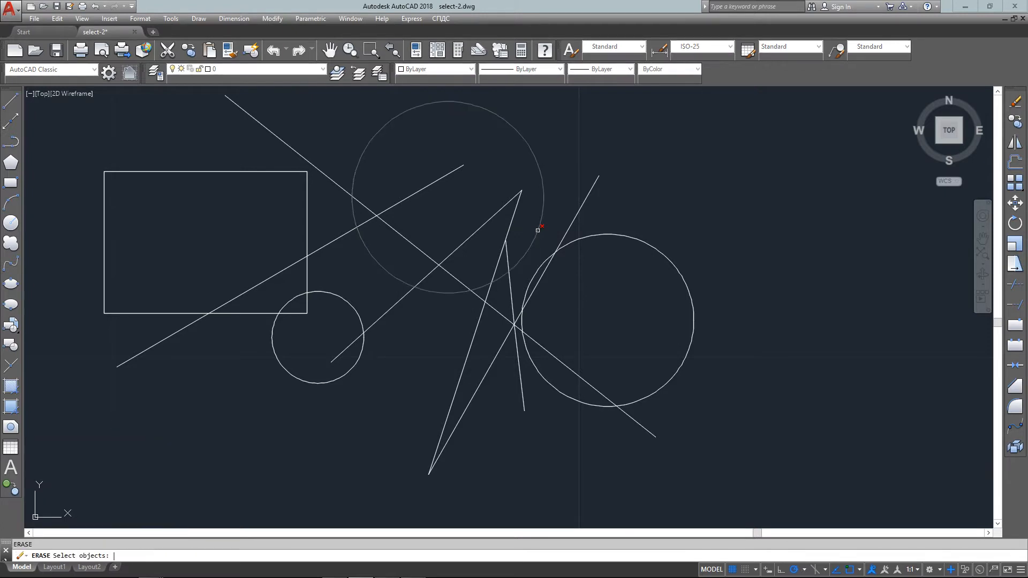
left_click(537, 229)
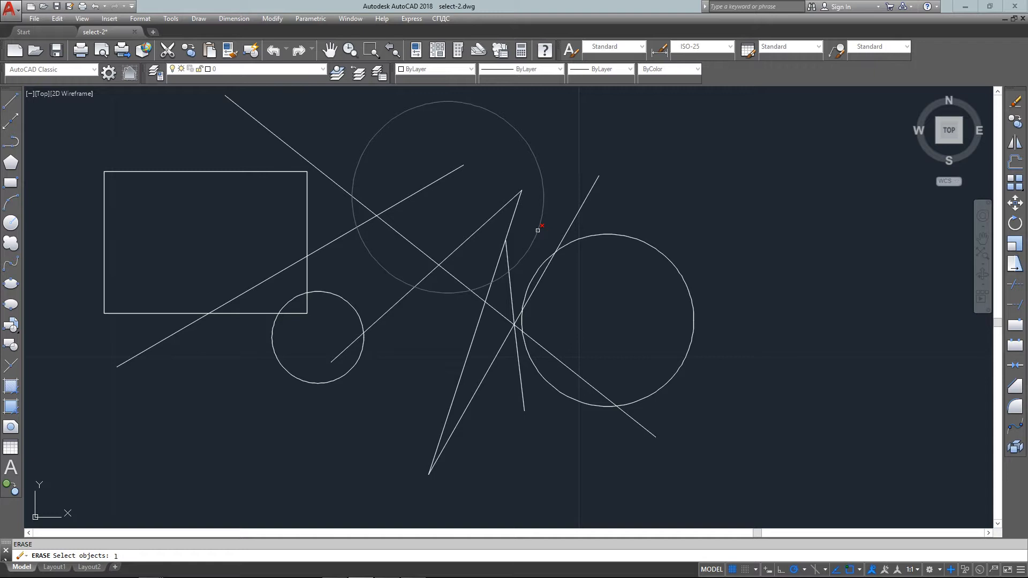
left_click(538, 229)
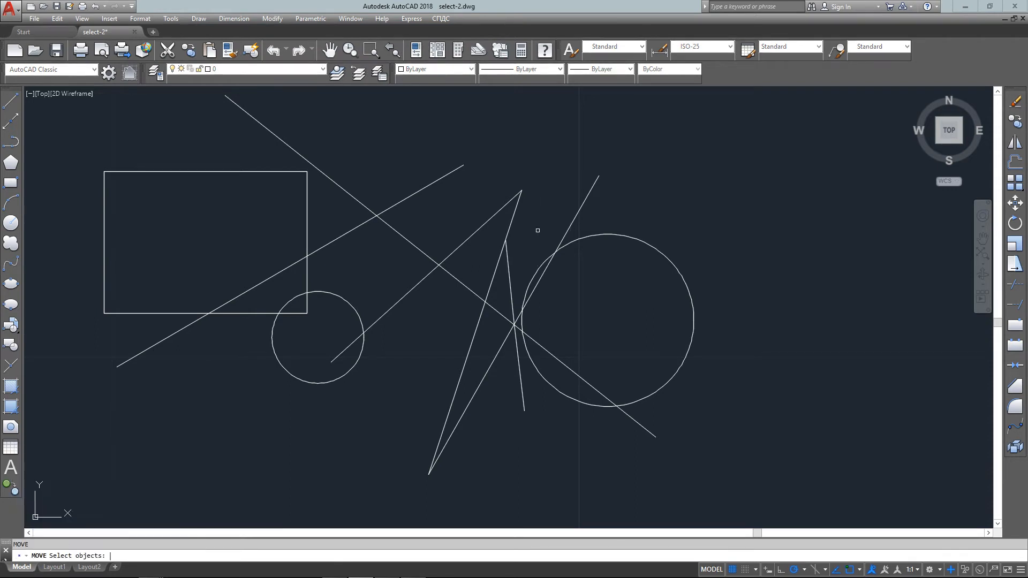
Move the rectangle up and to the left from a base point inside it.
left_click(202, 184)
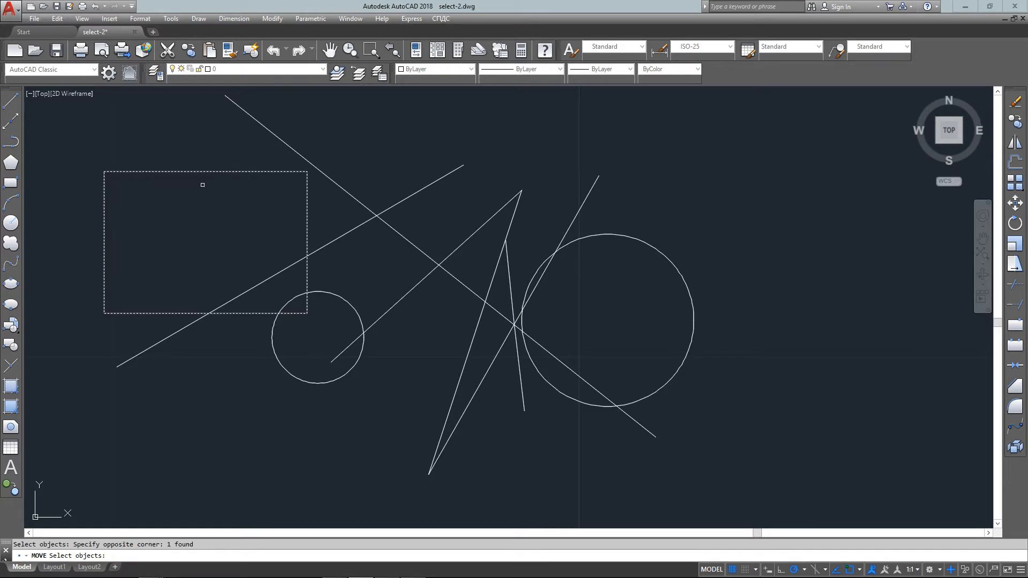
mouse_move(210, 193)
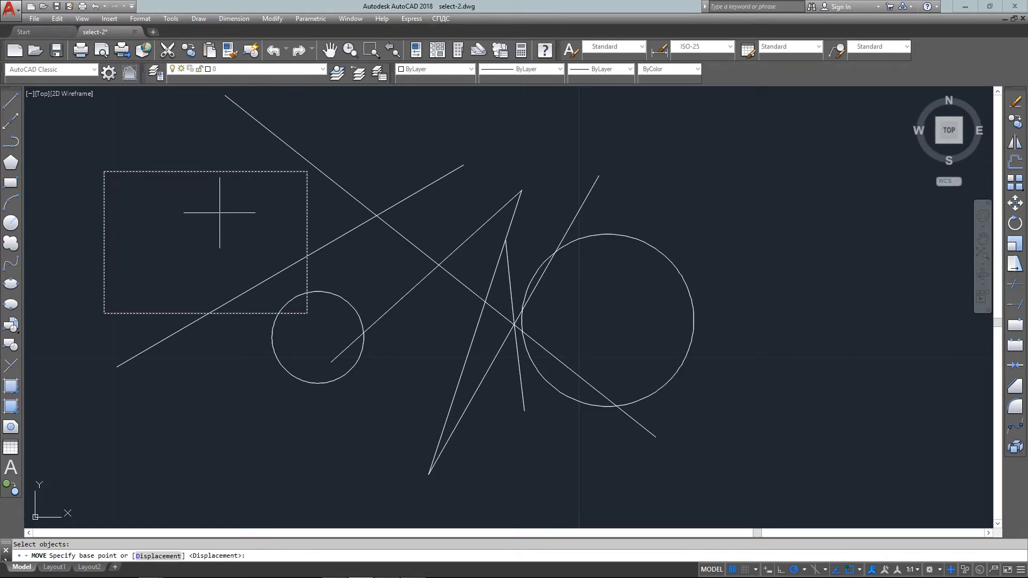
left_click(193, 172)
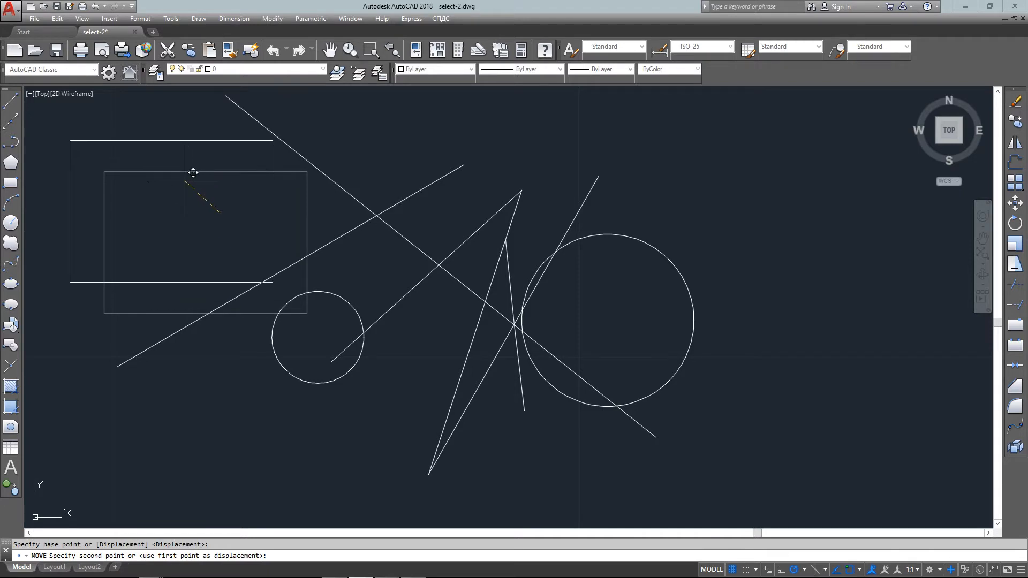
left_click(194, 172)
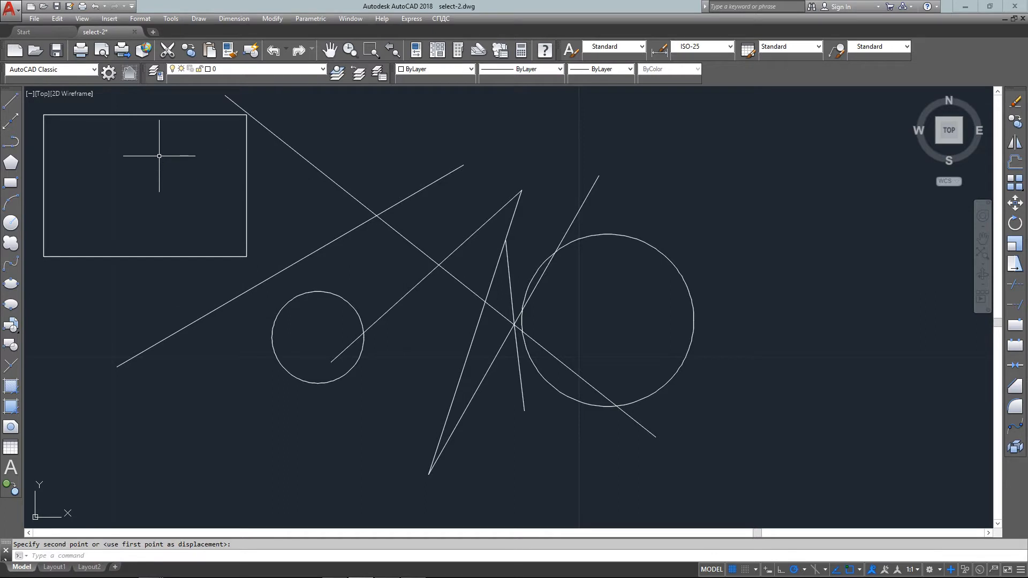
type("E")
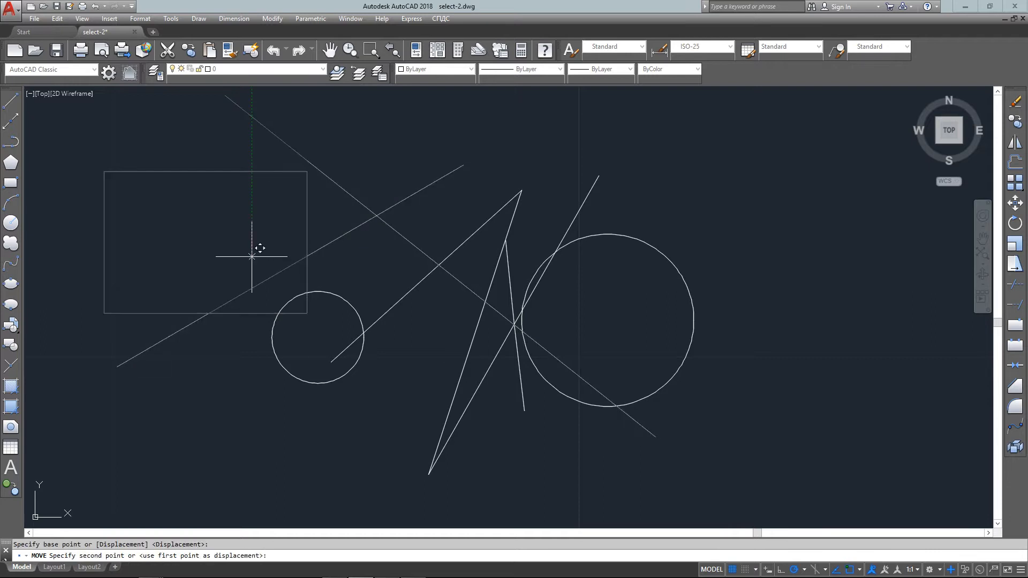
Move the rectangle with the two long crossing lines slightly down and to the left.
left_click(253, 256)
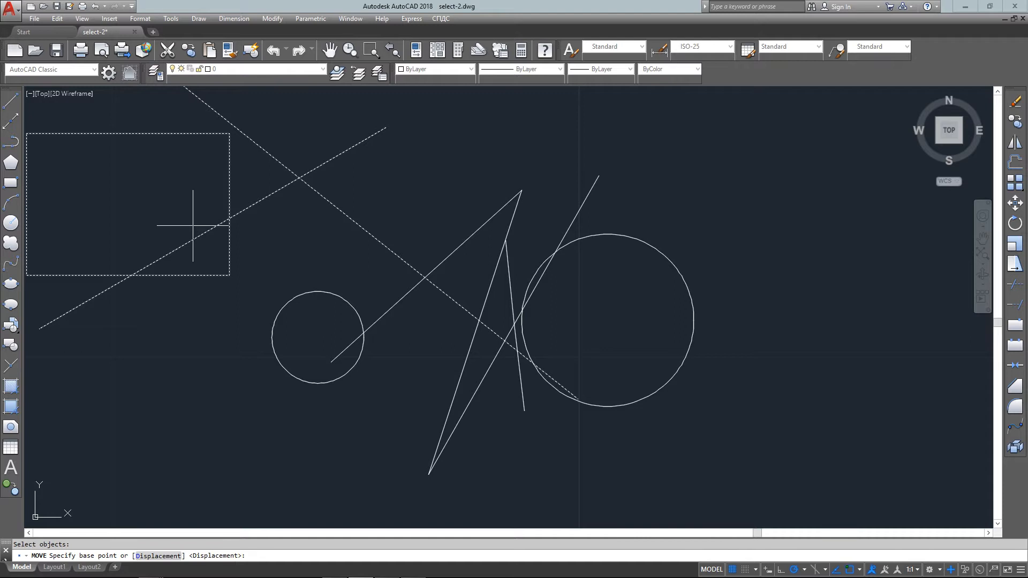
left_click(193, 226)
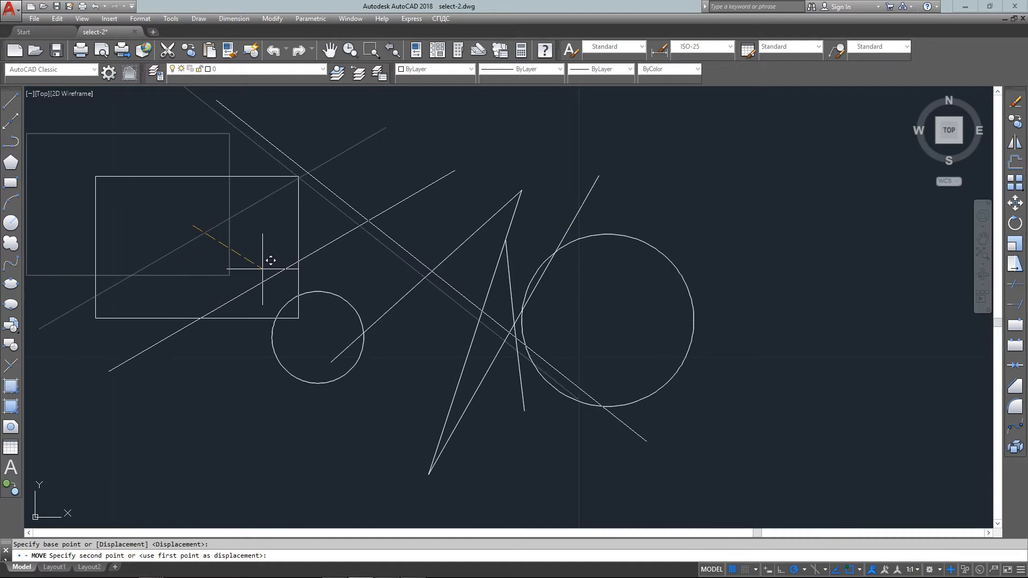
left_click(266, 269)
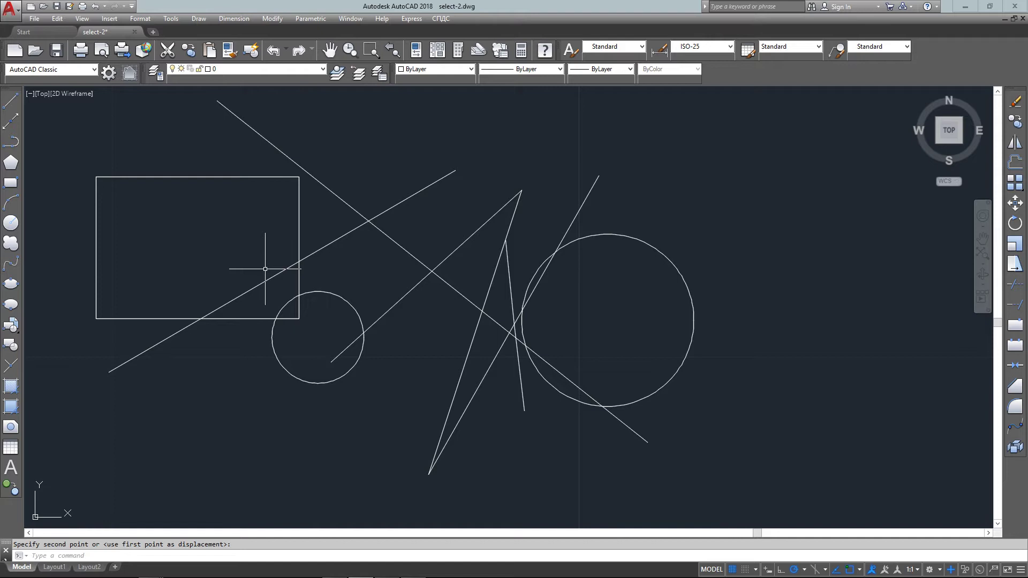
type("e")
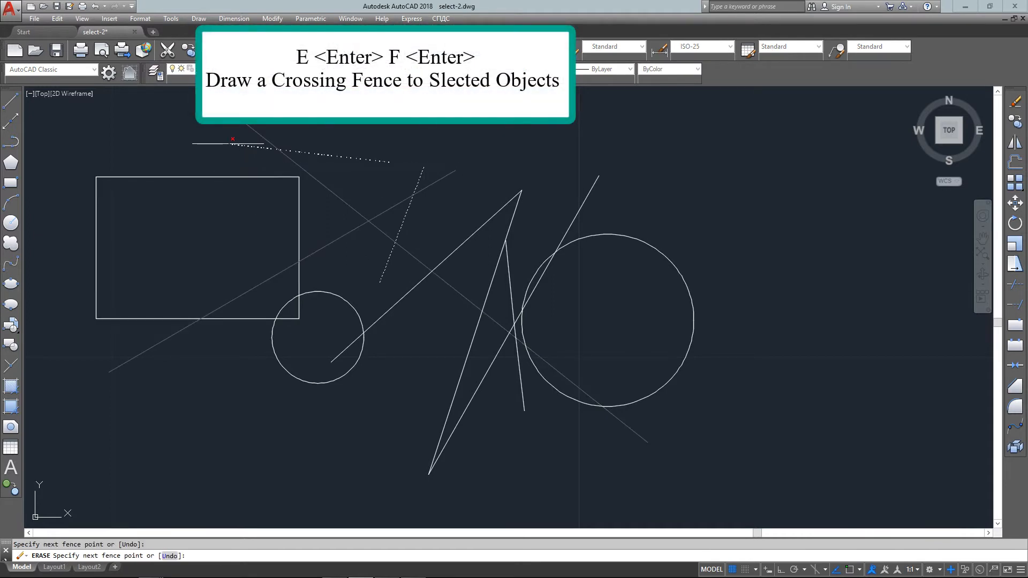
left_click(213, 296)
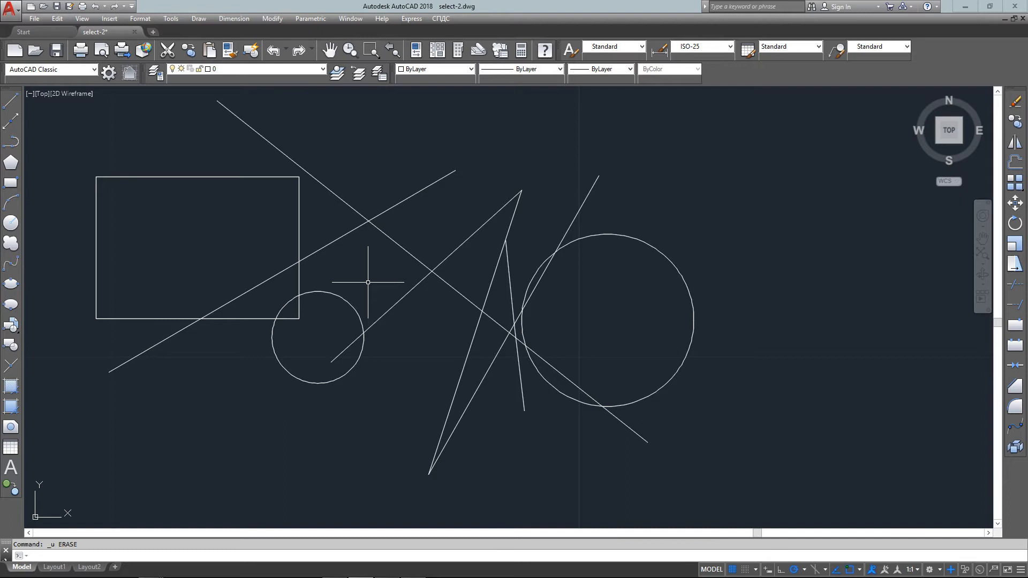
type("E")
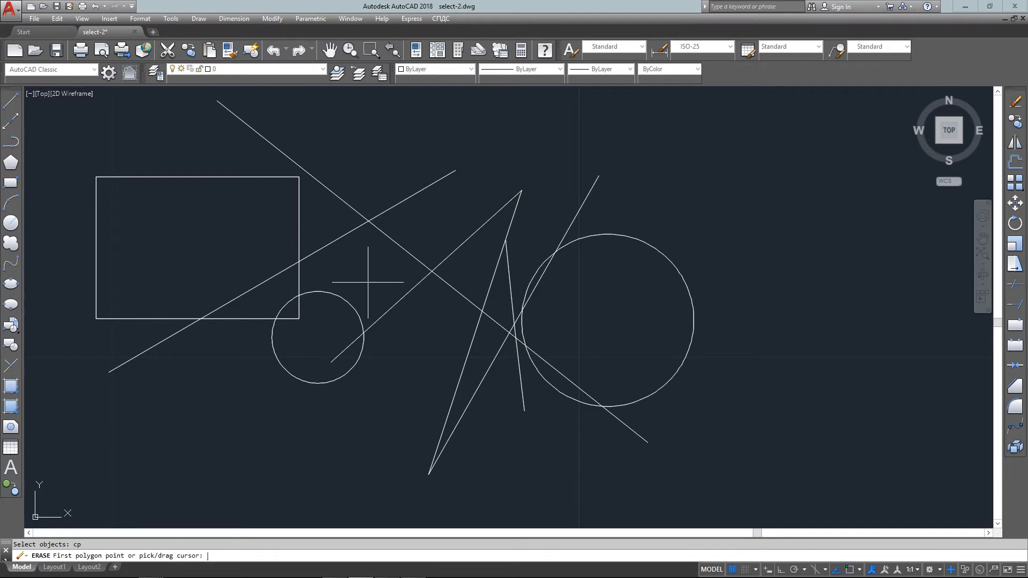
left_click(149, 145)
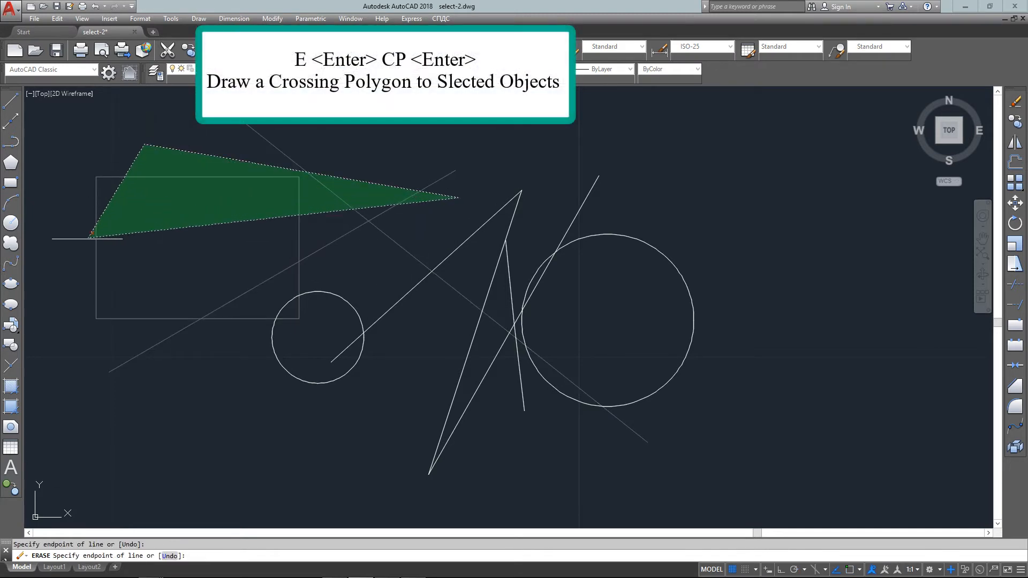
left_click(192, 410)
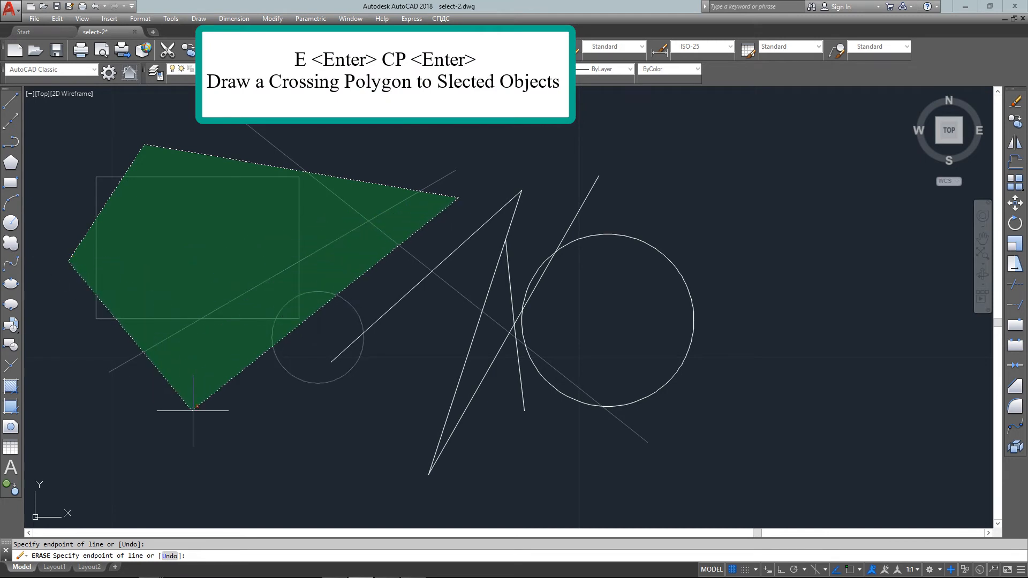
left_click(561, 453)
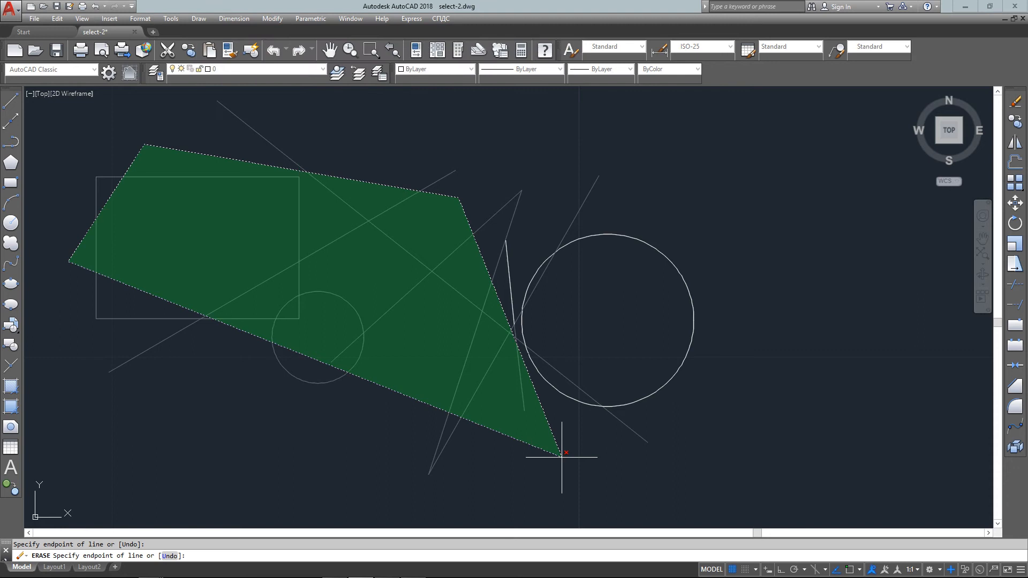
left_click(561, 457)
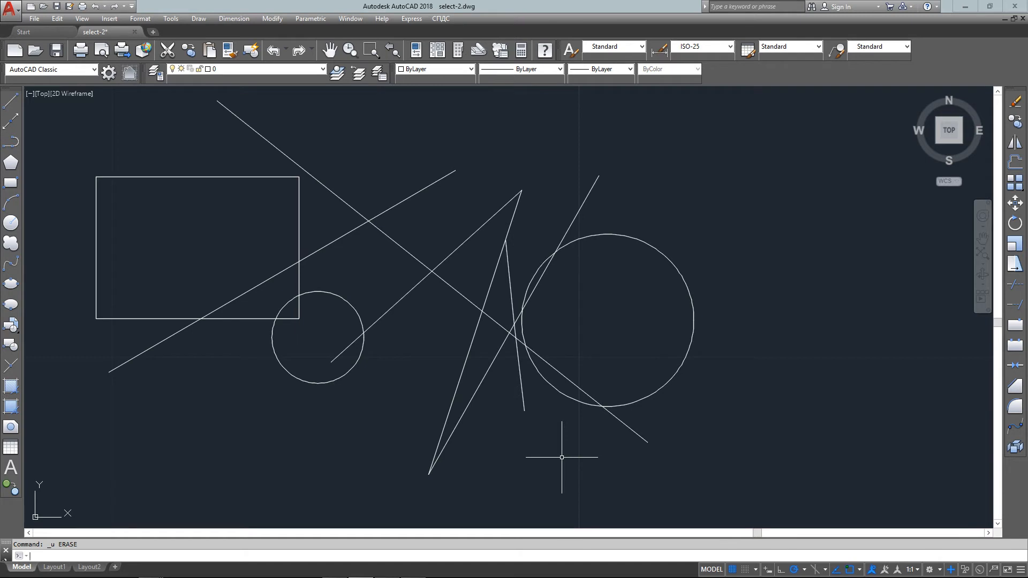
Erase the rectangle and small circle with a WP window-polygon selection.
type("e")
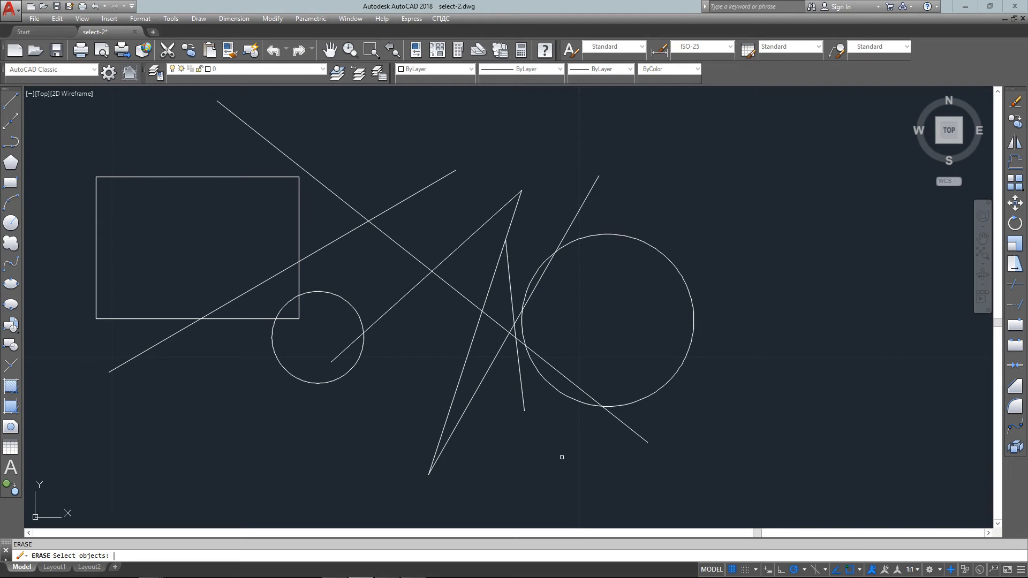
type("wp")
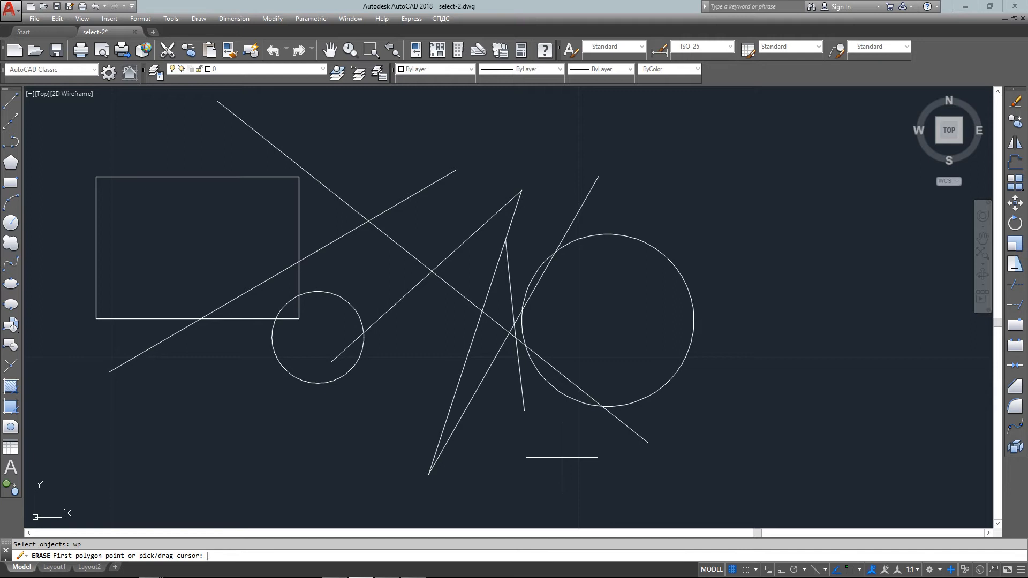
mouse_move(84, 130)
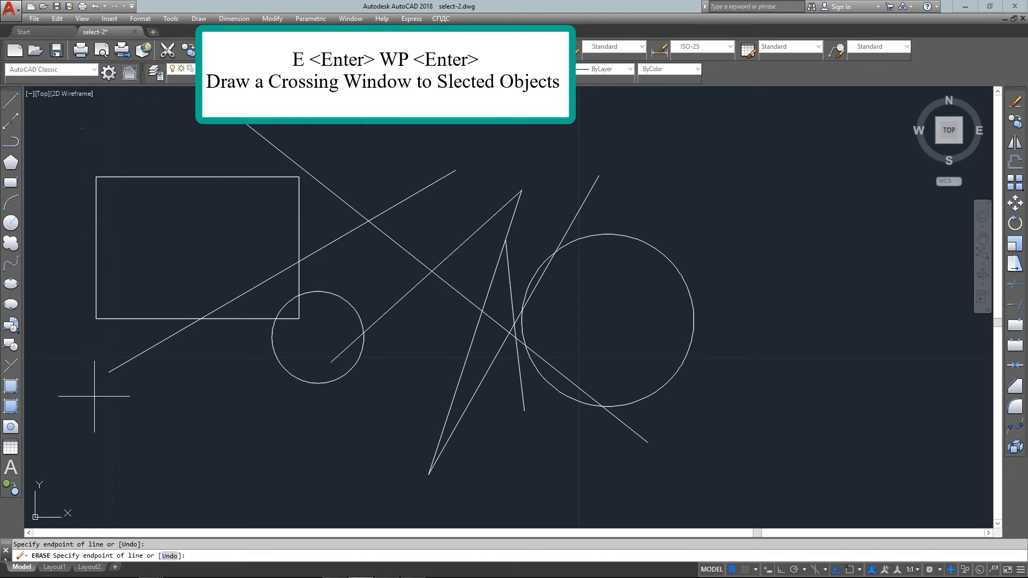
left_click(347, 416)
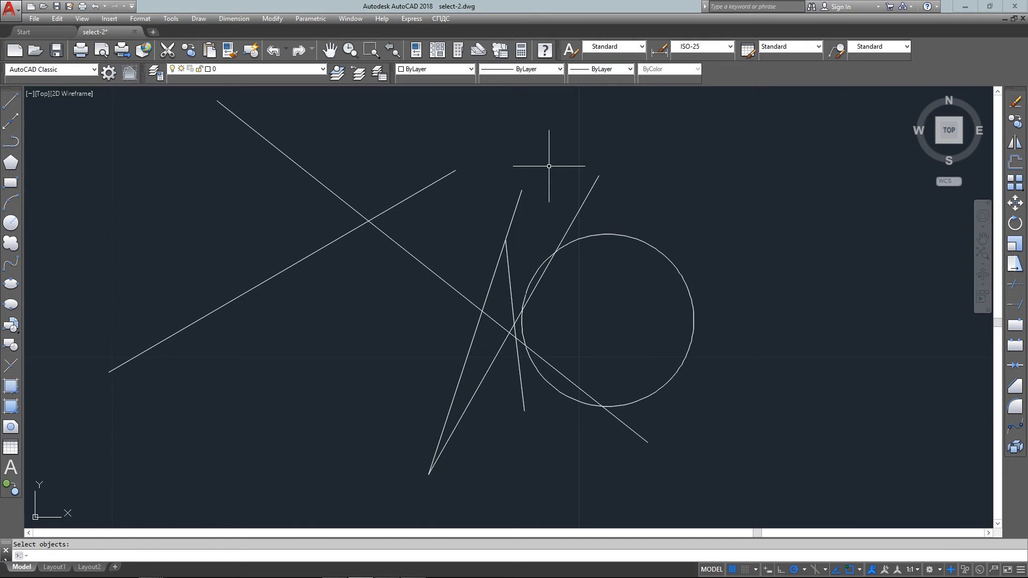
Undo the erase, then start a new erase picking an overlapping line at the crossing.
key("ctrl+z")
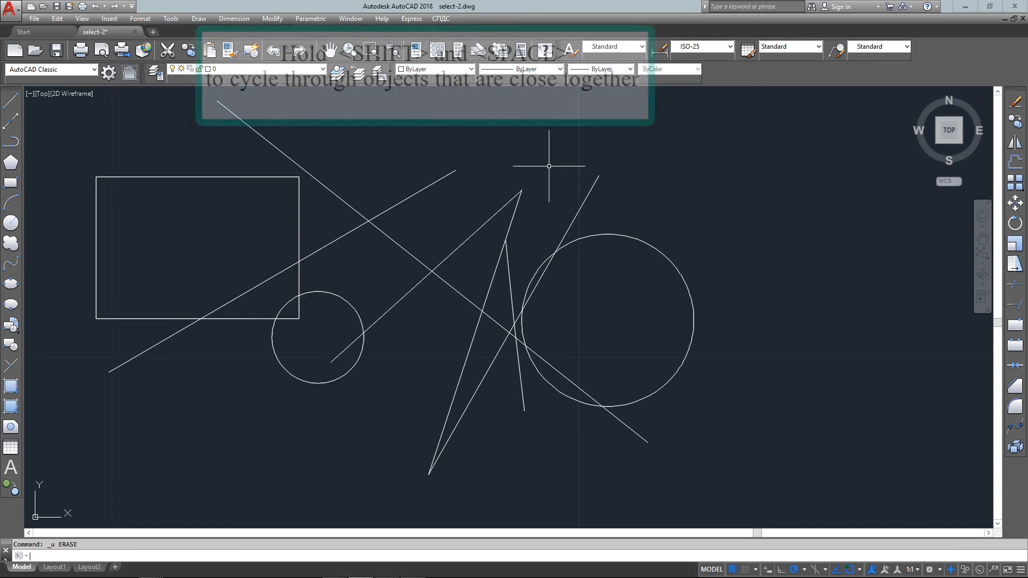
mouse_move(420, 284)
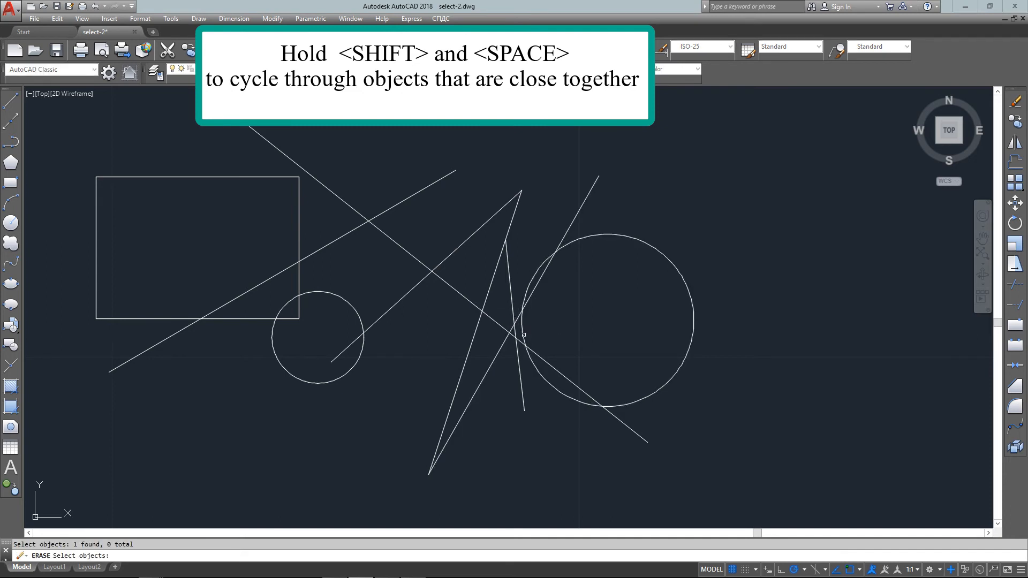
mouse_move(513, 311)
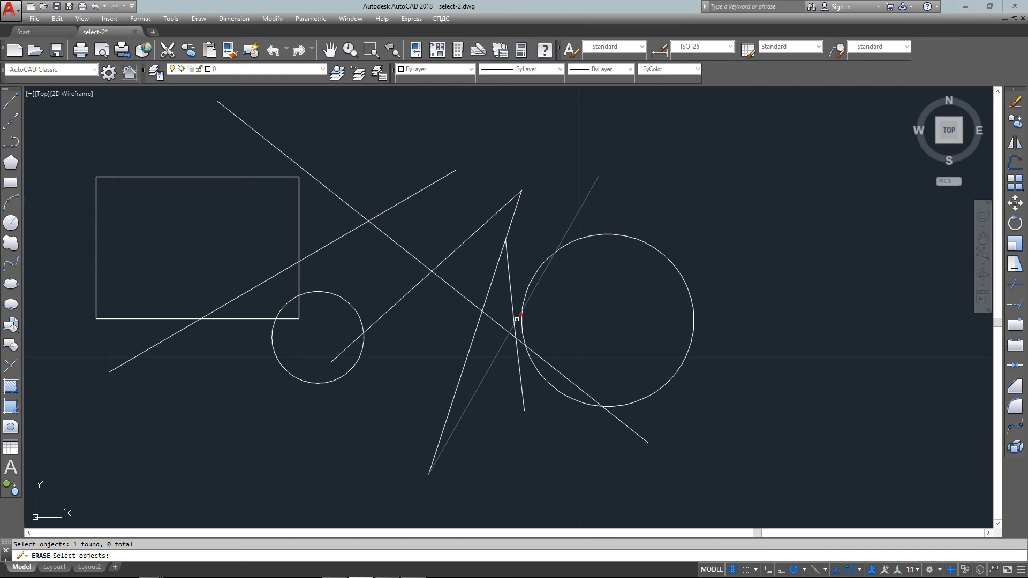
left_click(517, 319)
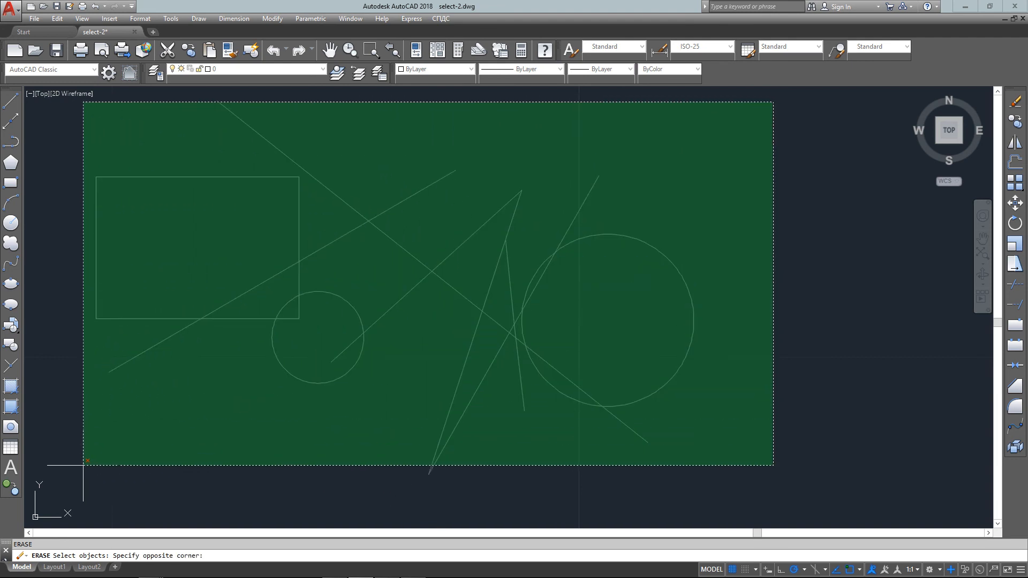
left_click(97, 461)
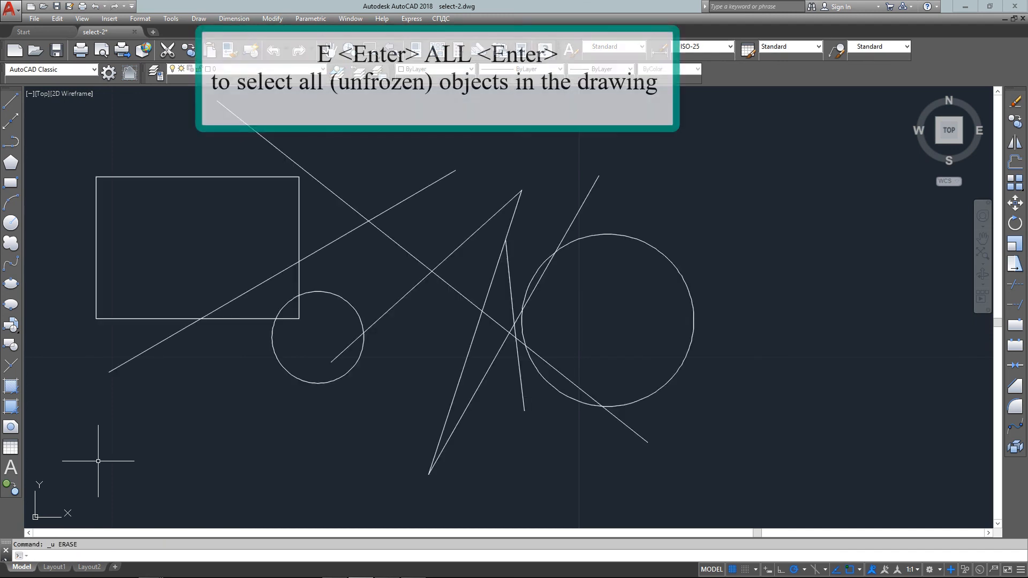
type("e")
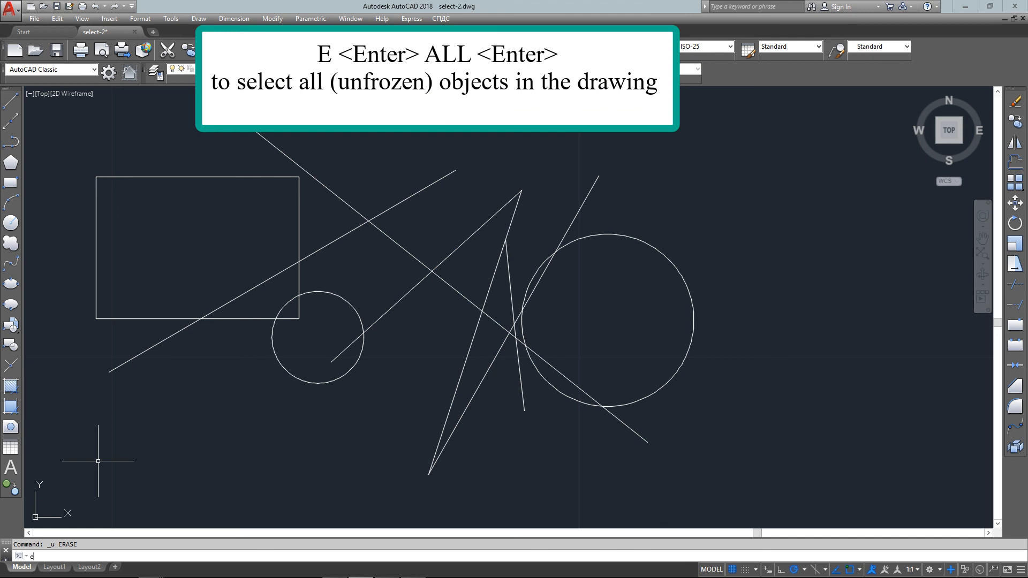